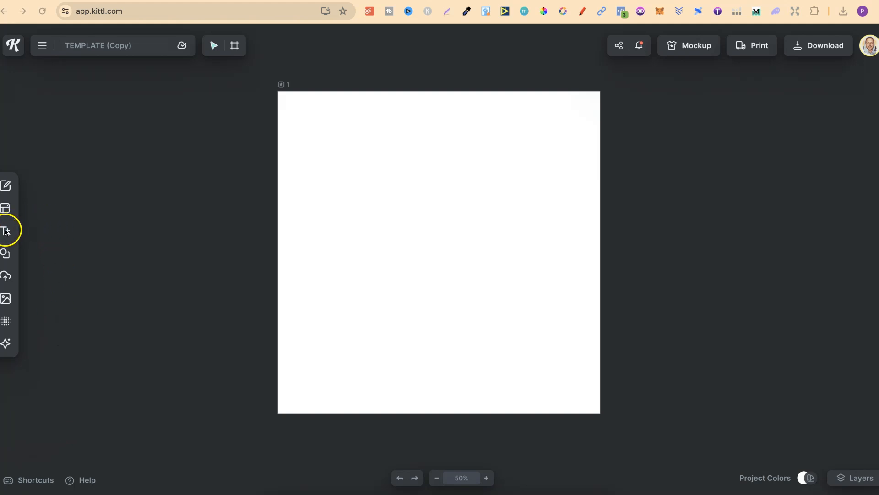
Add a headline text element and set its content to VERTICAL.
left_click(5, 231)
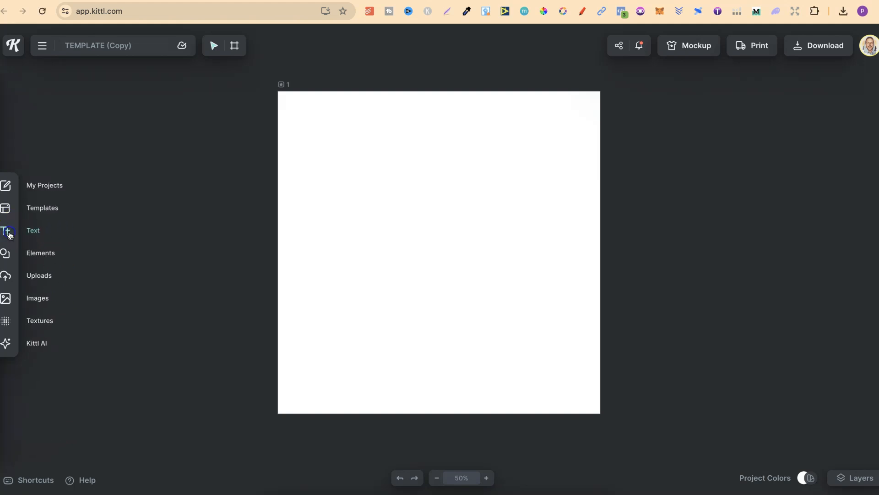
left_click(70, 105)
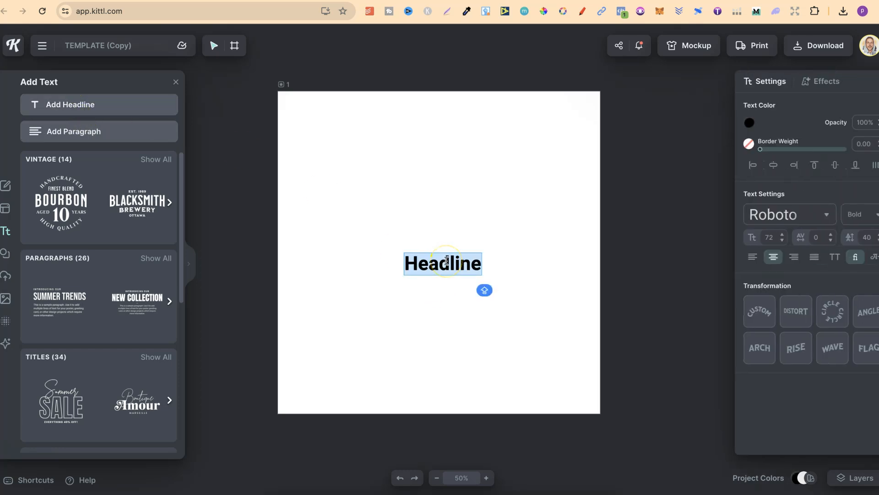
type("VERTICAL")
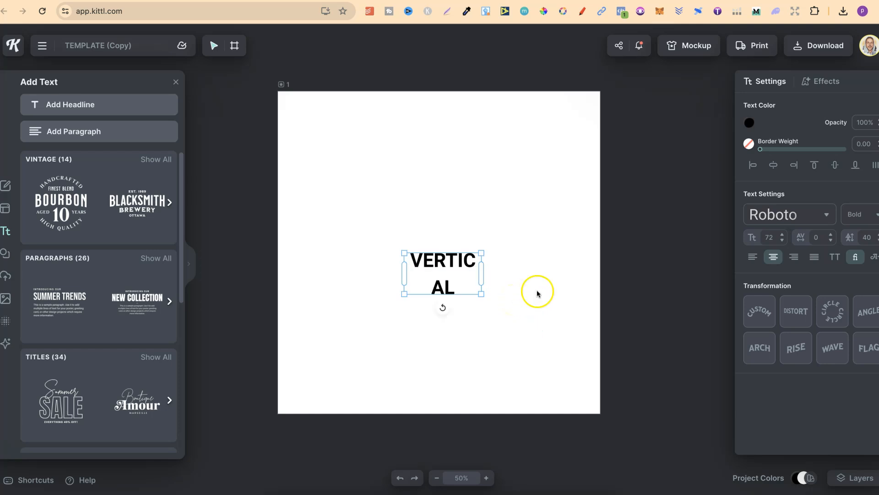
mouse_move(841, 165)
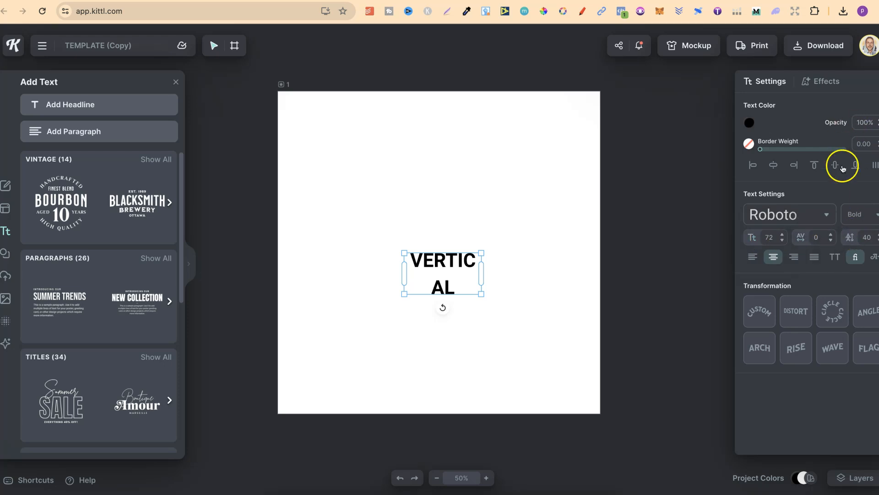
mouse_move(483, 273)
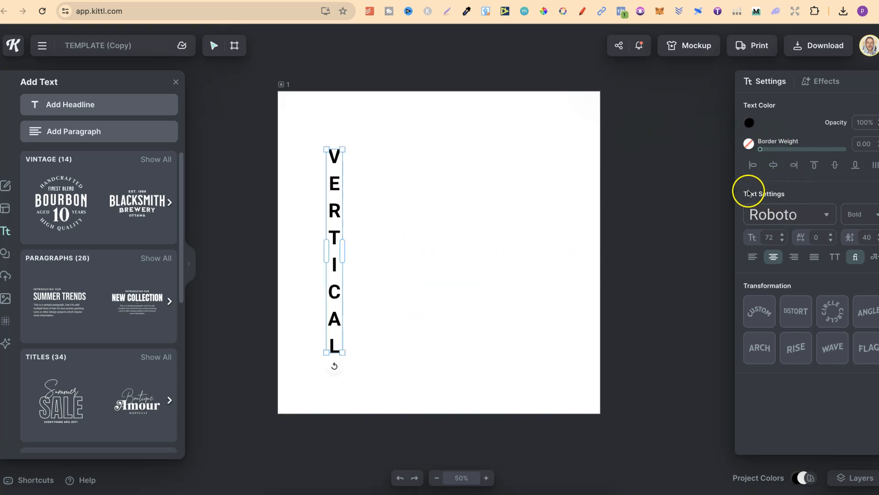
Enable vertical text so VERTICAL stacks one letter per line.
left_click(834, 257)
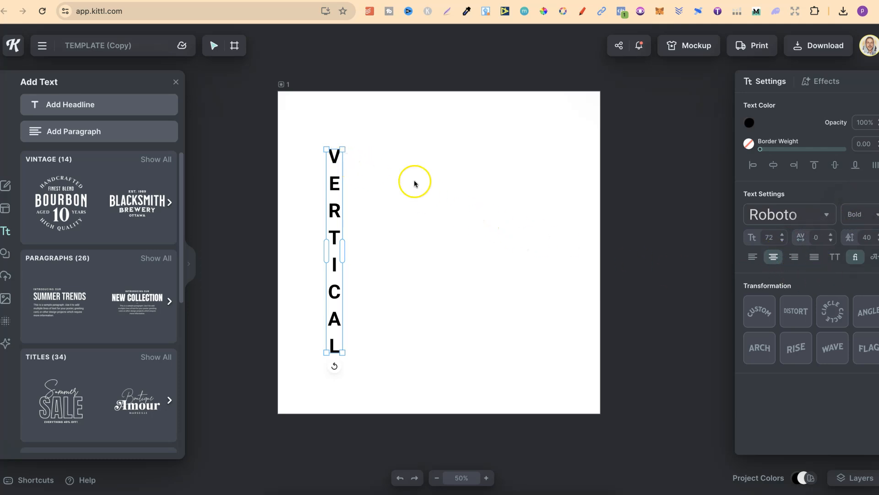
Raise the font size to 90 and adjust letter spacing so the stack spans the canvas height.
left_click(783, 234)
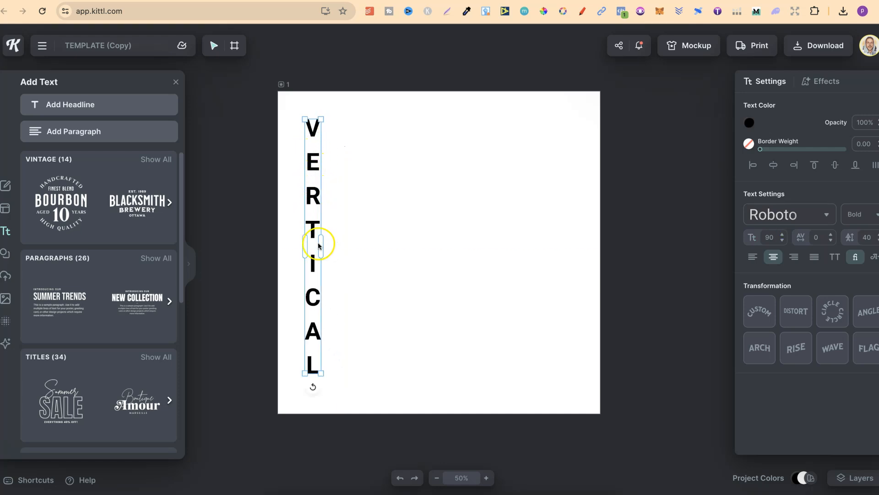
mouse_move(533, 273)
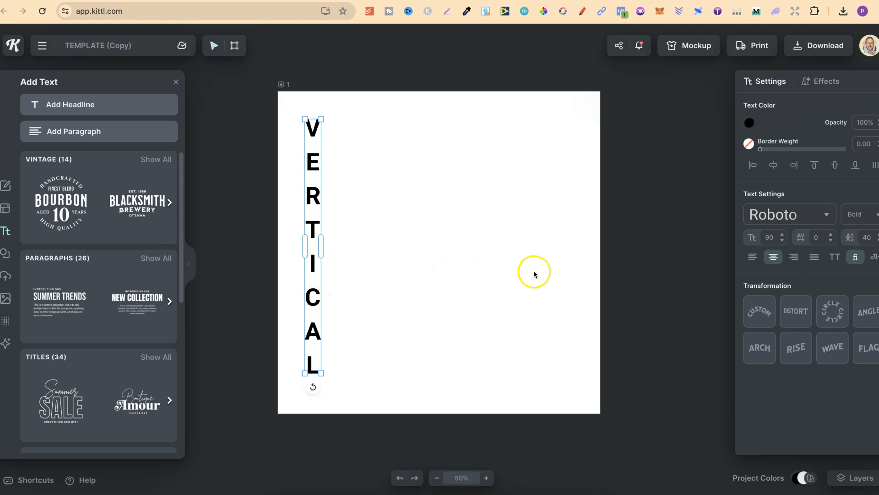
mouse_move(849, 240)
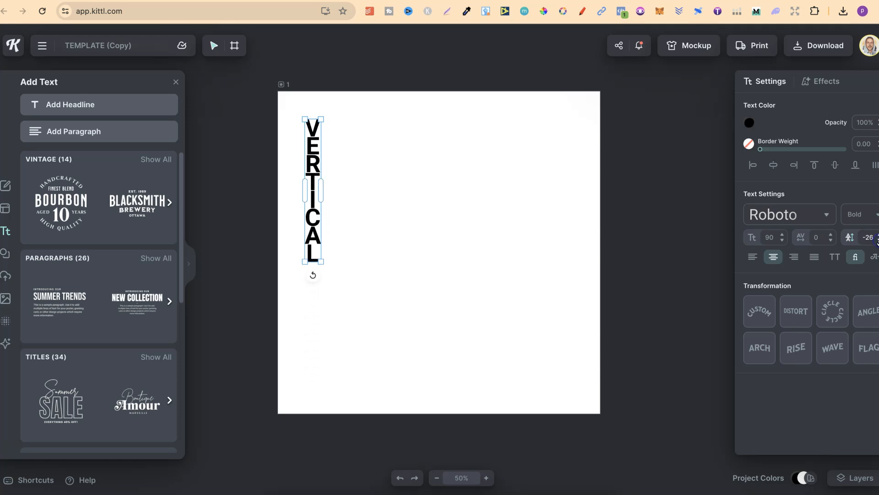
left_click(878, 237)
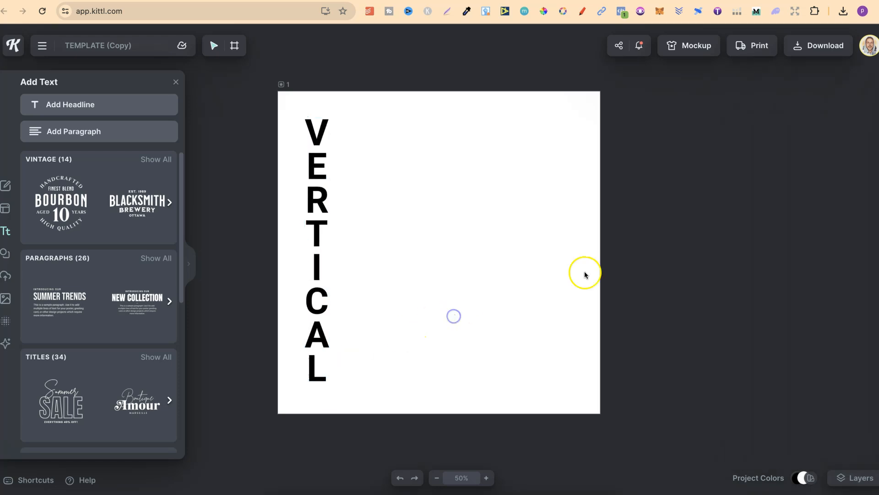
mouse_move(654, 264)
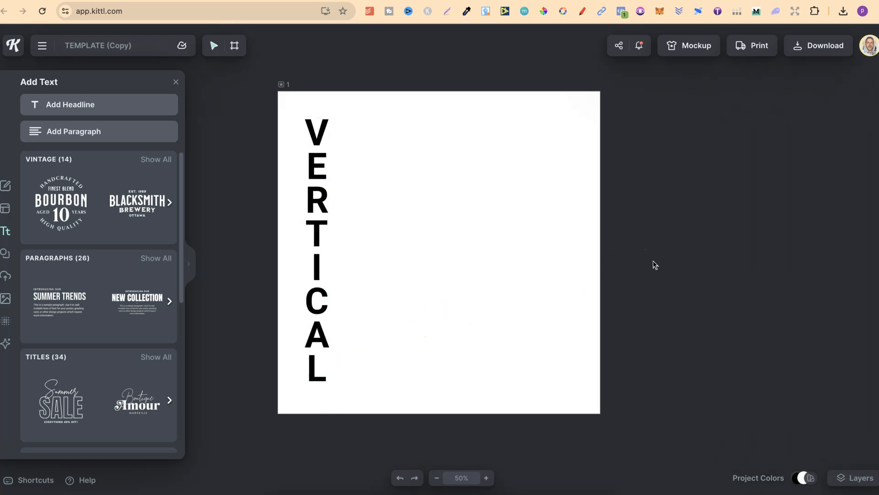